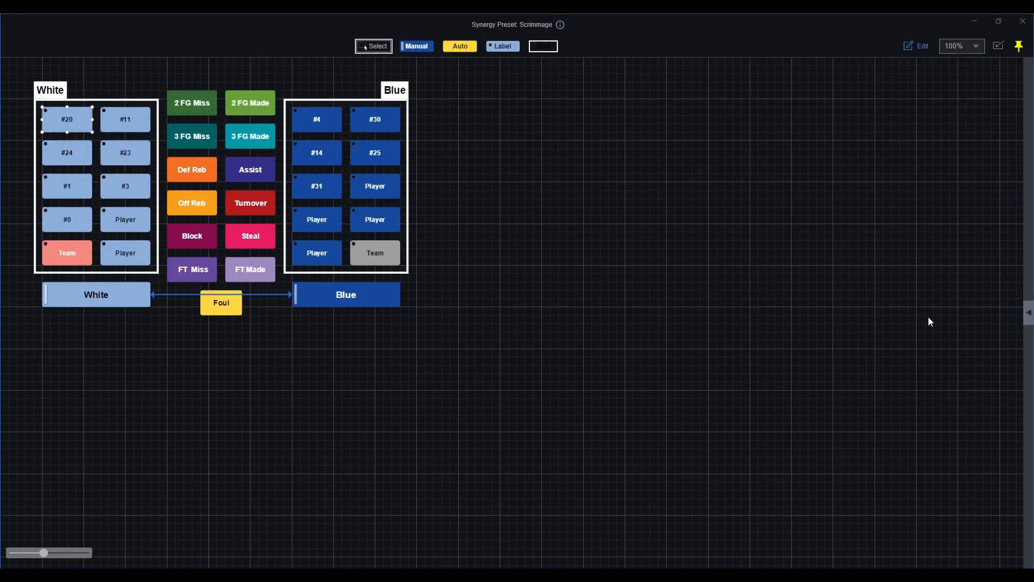
Show the Tags panel for White's #20 button, with player JJ and nickname #20
left_click(67, 119)
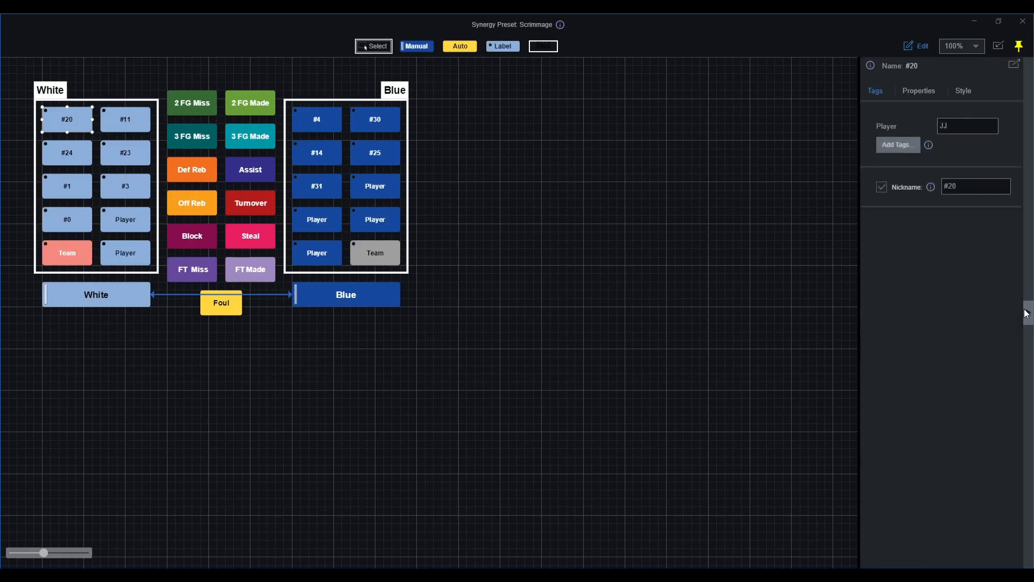
left_click(966, 126)
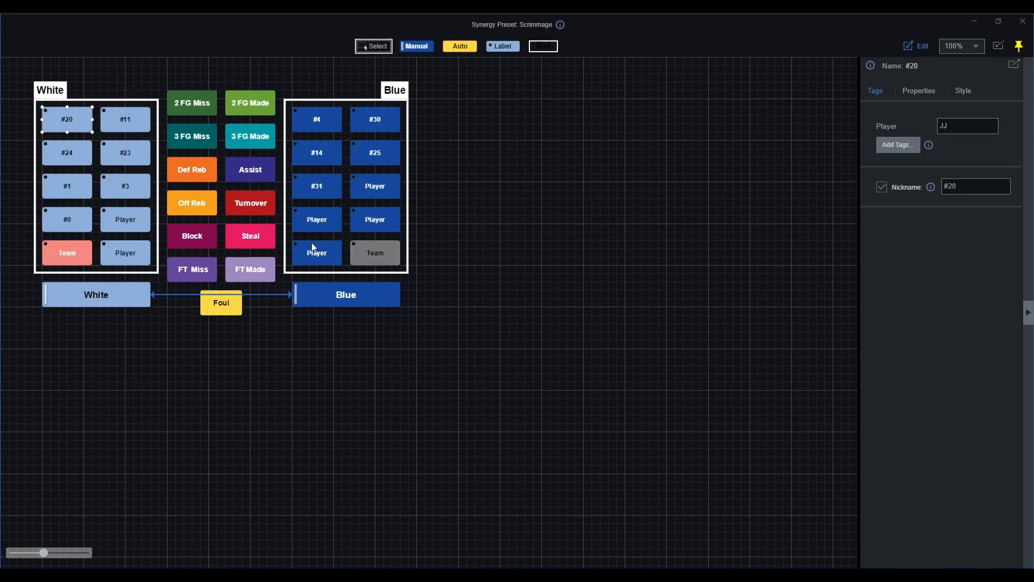
left_click(125, 120)
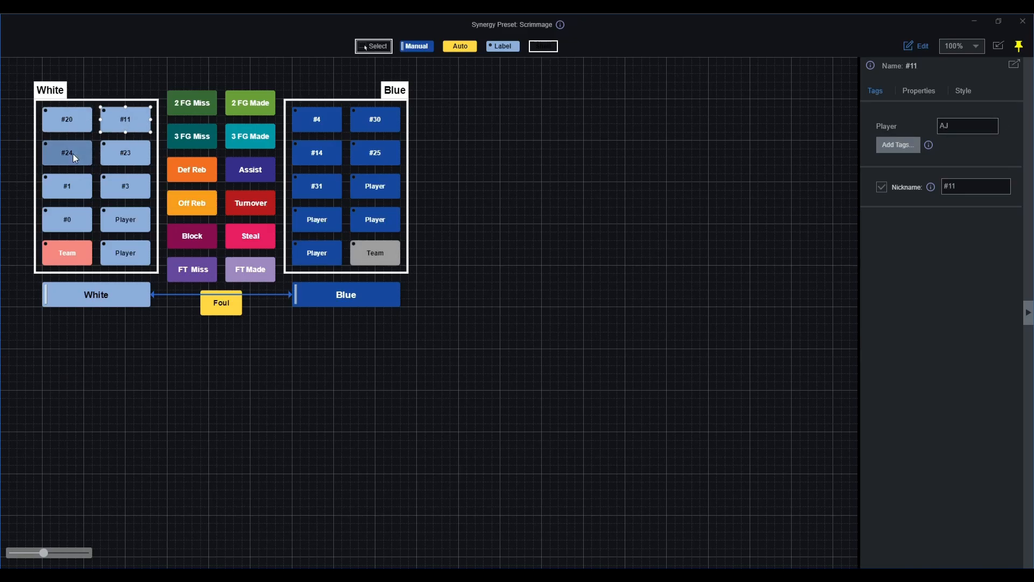
left_click(125, 153)
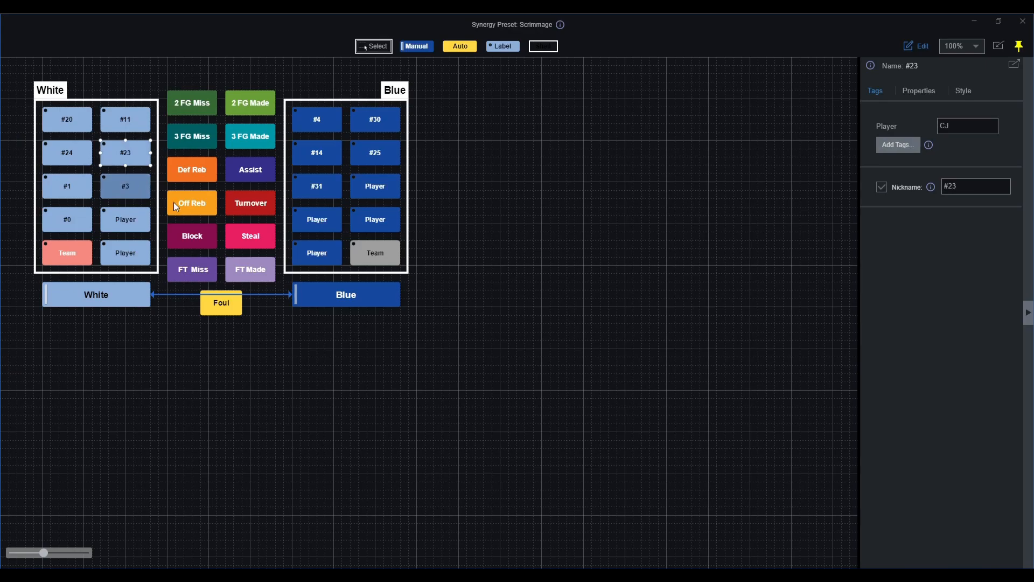
left_click(65, 120)
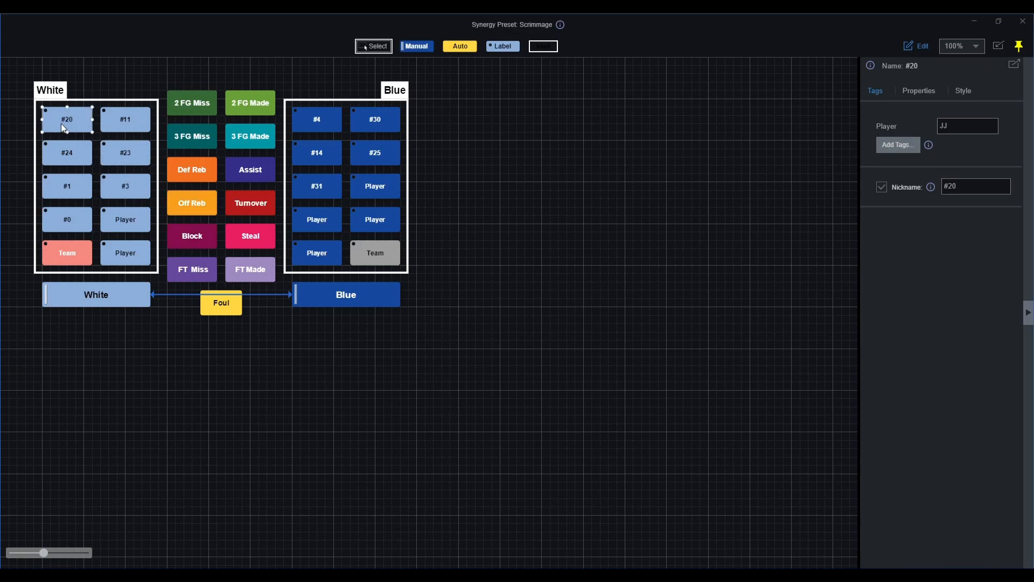
mouse_move(822, 279)
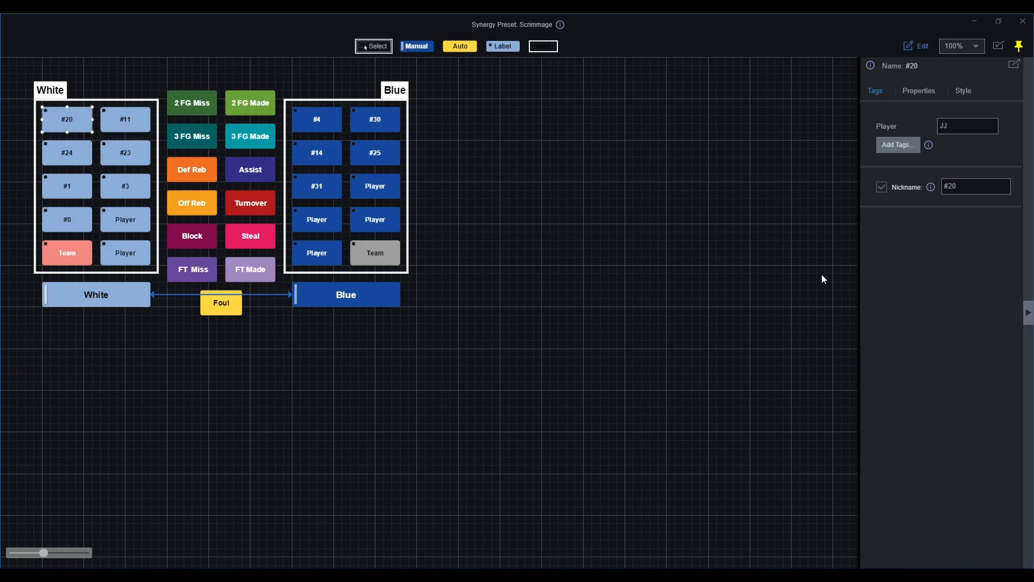